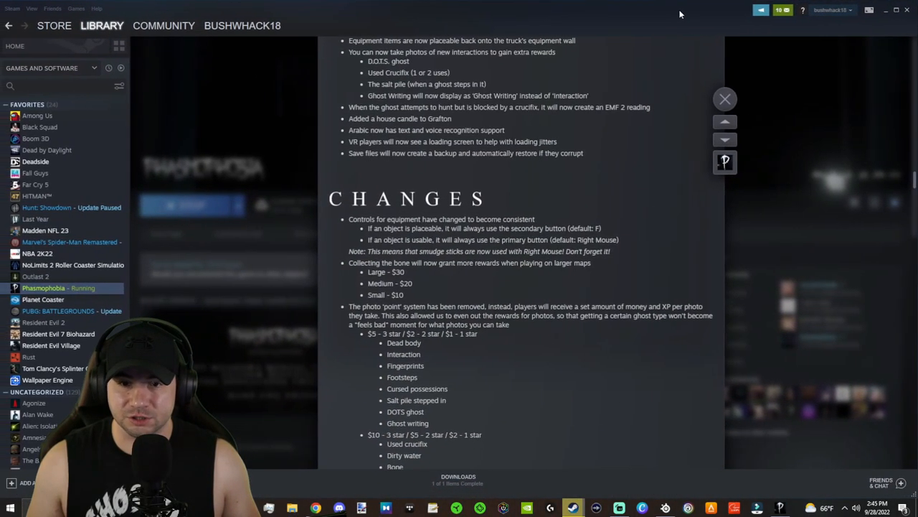
Step: Scroll the Phasmophobia patch notes down to the photo priority and sanity drain changes
scroll("down", 3)
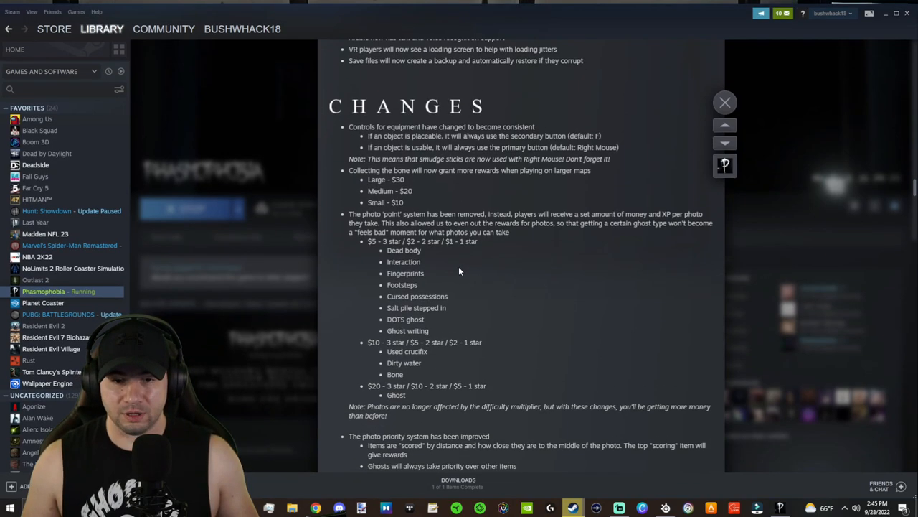
scroll("down", 3)
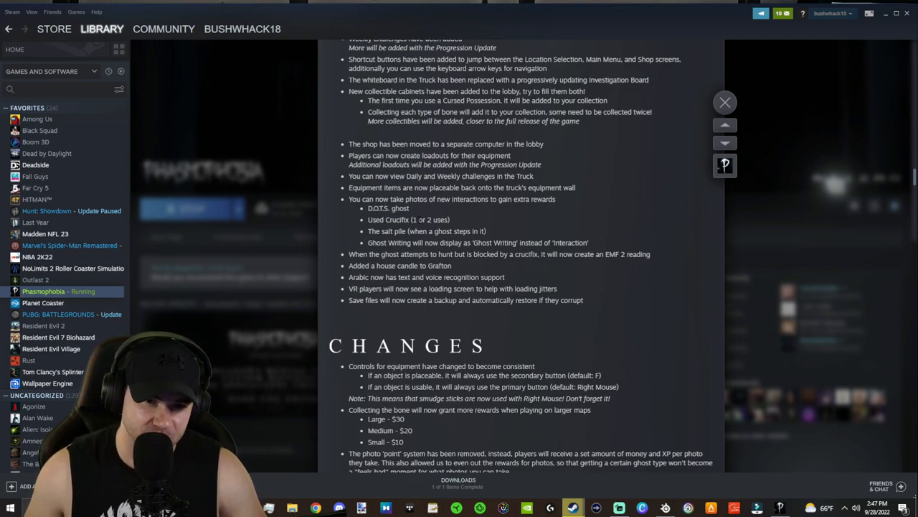
scroll("down", 3)
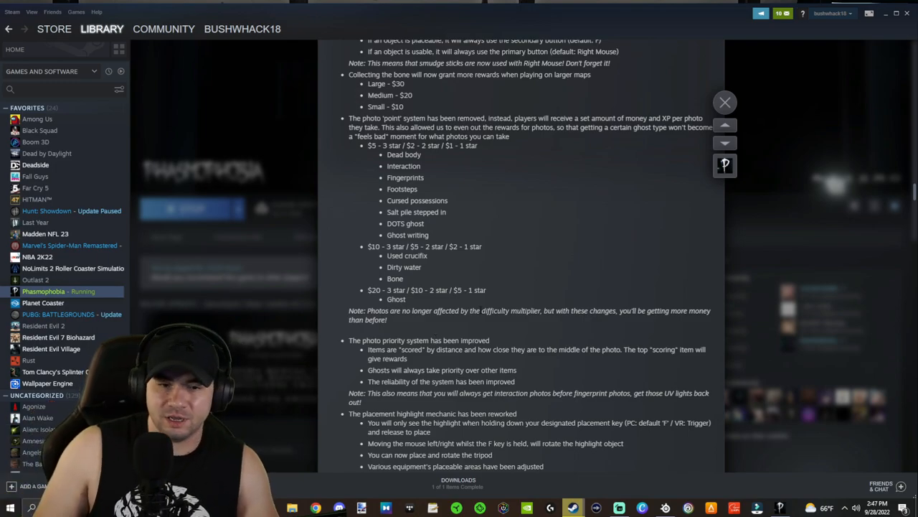
scroll("down", 3)
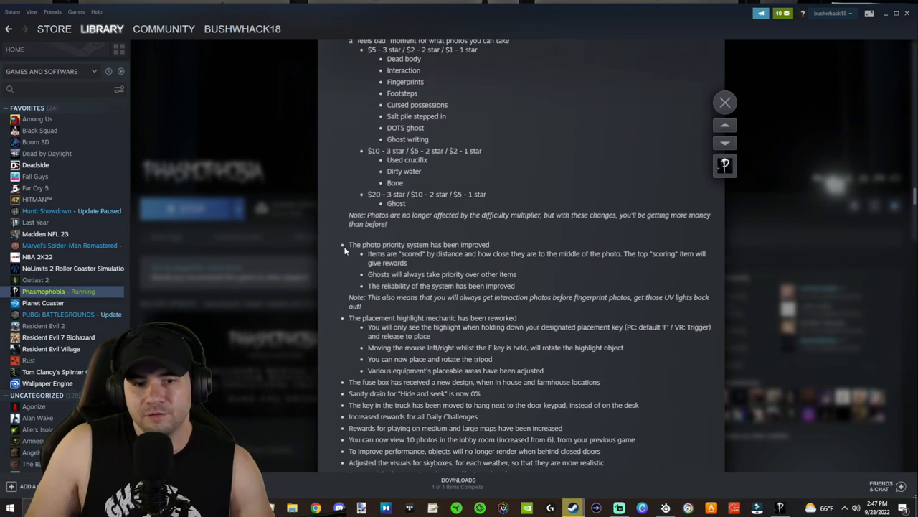
Step: Highlight the 'The photo priority system has been improved' line in the patch notes
double_click(419, 244)
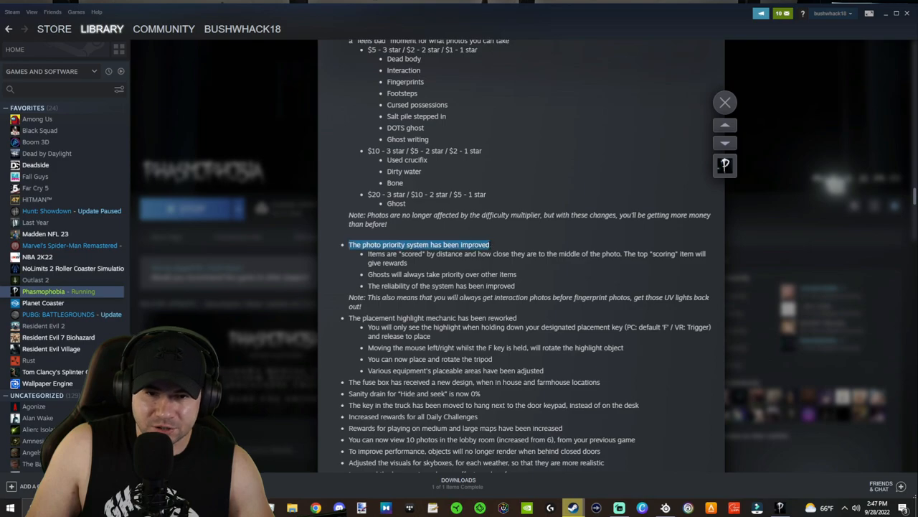
mouse_move(504, 245)
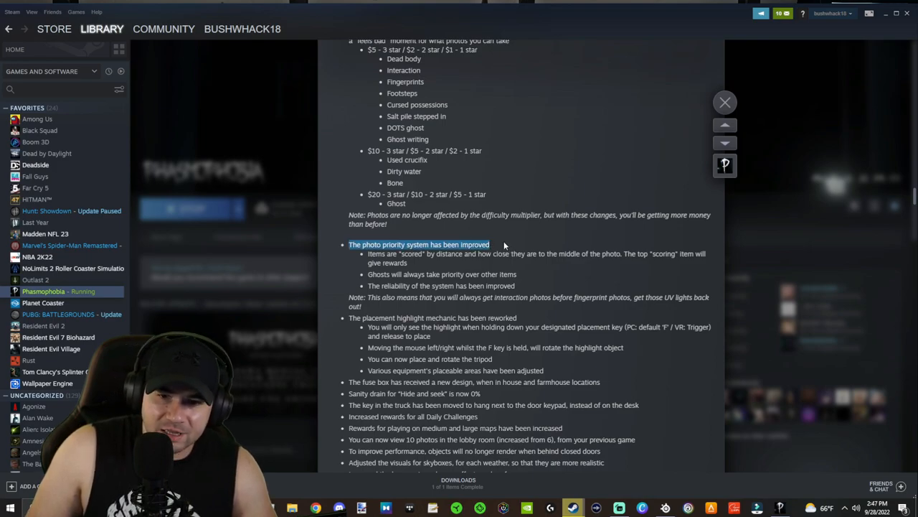
mouse_move(528, 268)
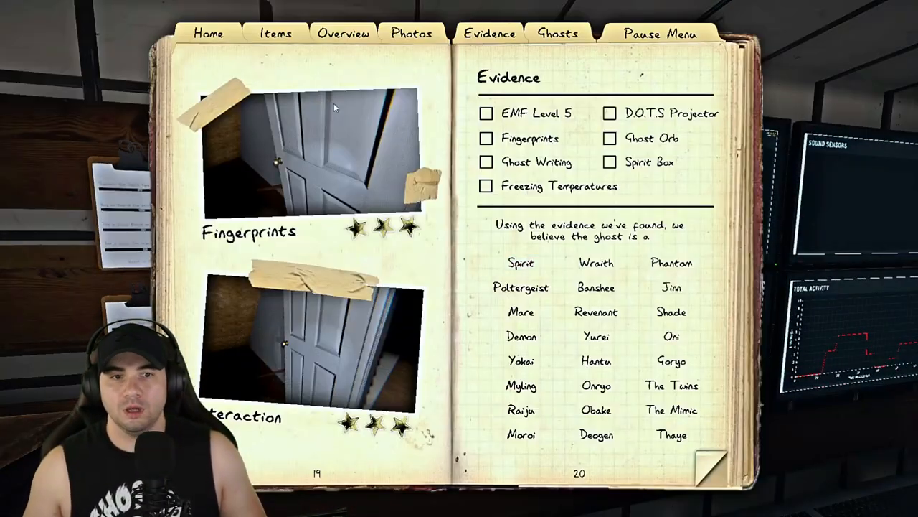
Step: Flip through the journal's photo pages to the fingerprint and interaction photos
left_click(411, 33)
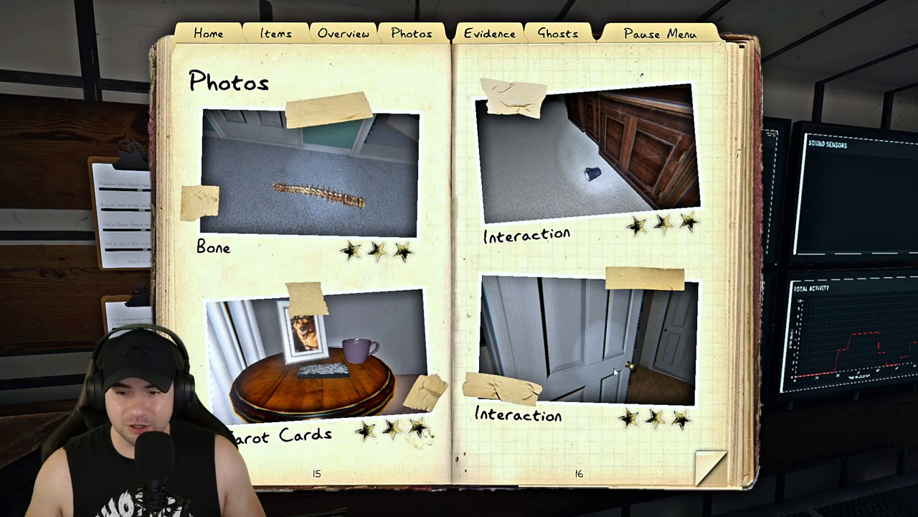
left_click(688, 455)
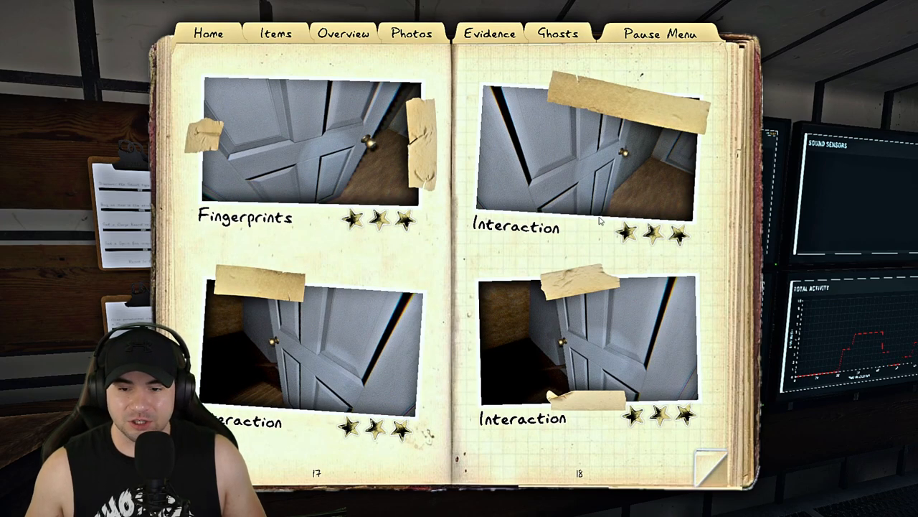
left_click(489, 33)
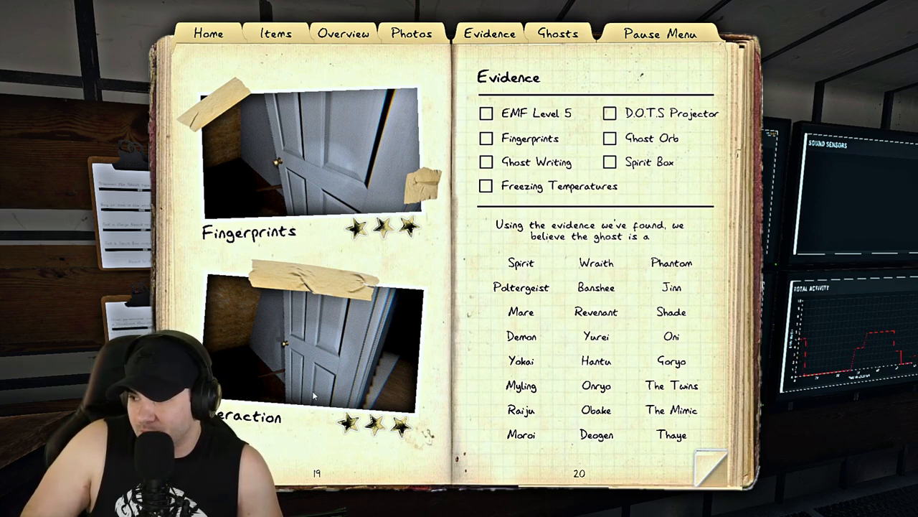
mouse_move(265, 450)
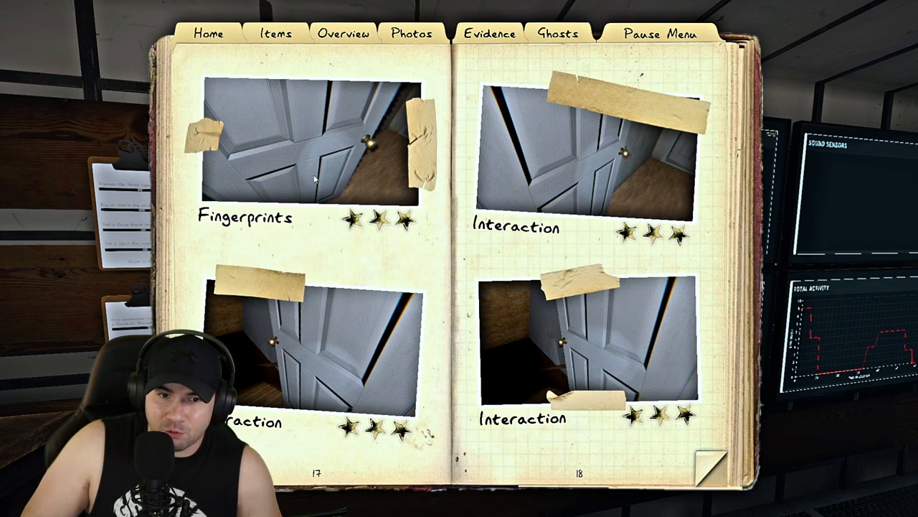
mouse_move(481, 148)
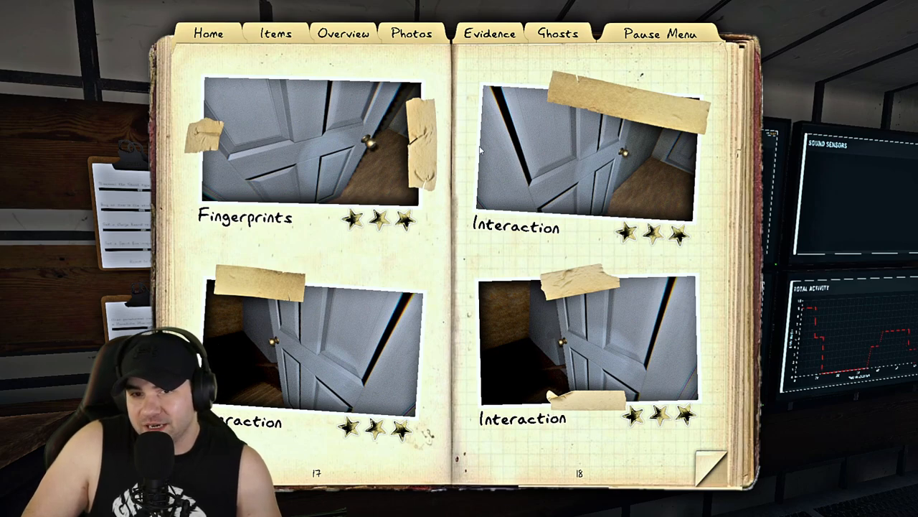
mouse_move(495, 305)
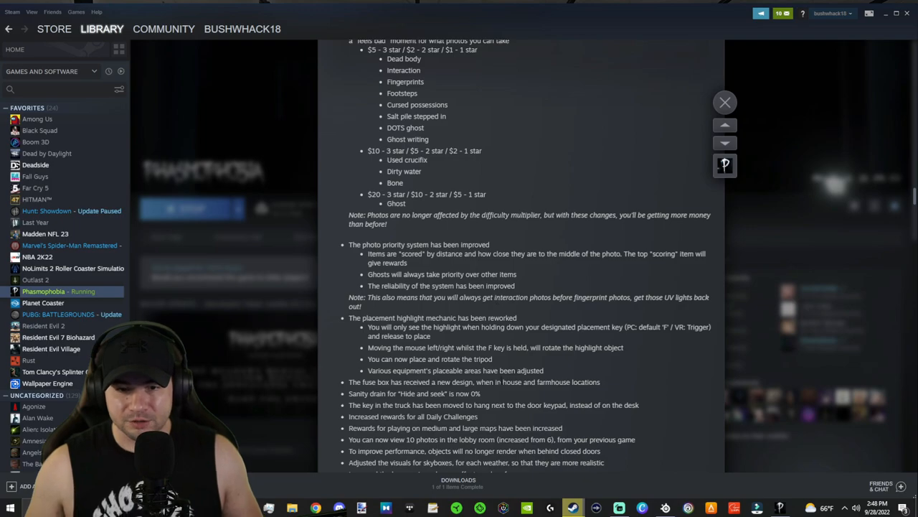
scroll("down", 3)
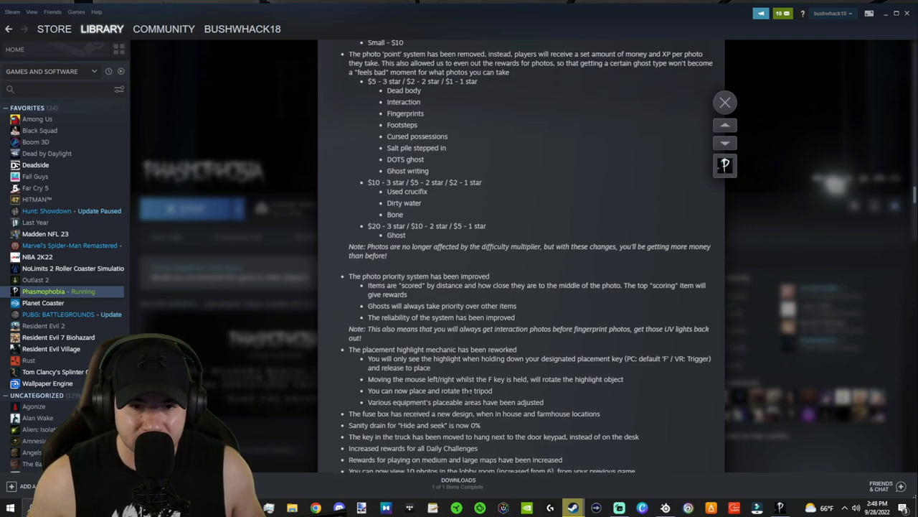
scroll("down", 3)
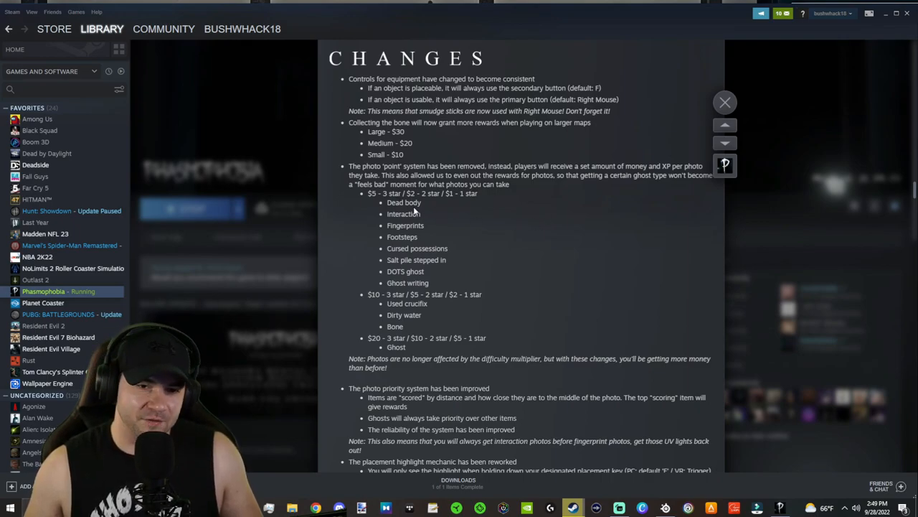
mouse_move(427, 230)
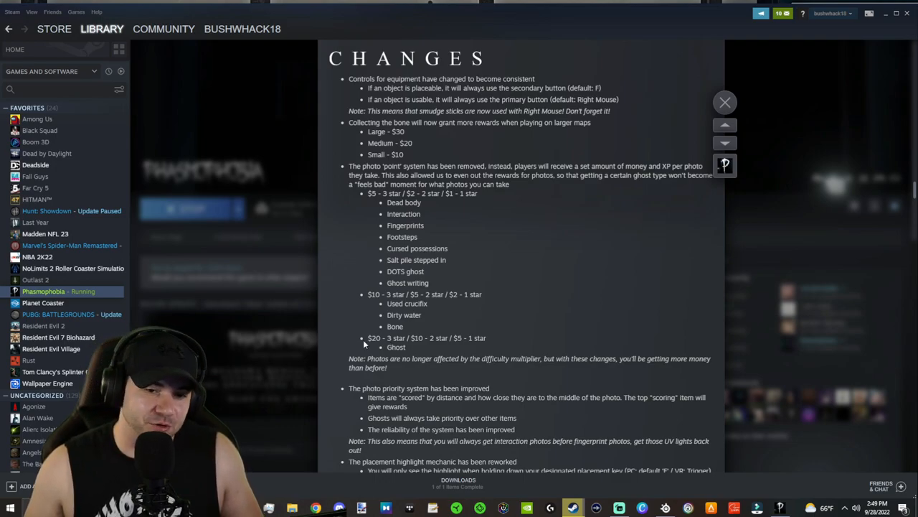
mouse_move(488, 249)
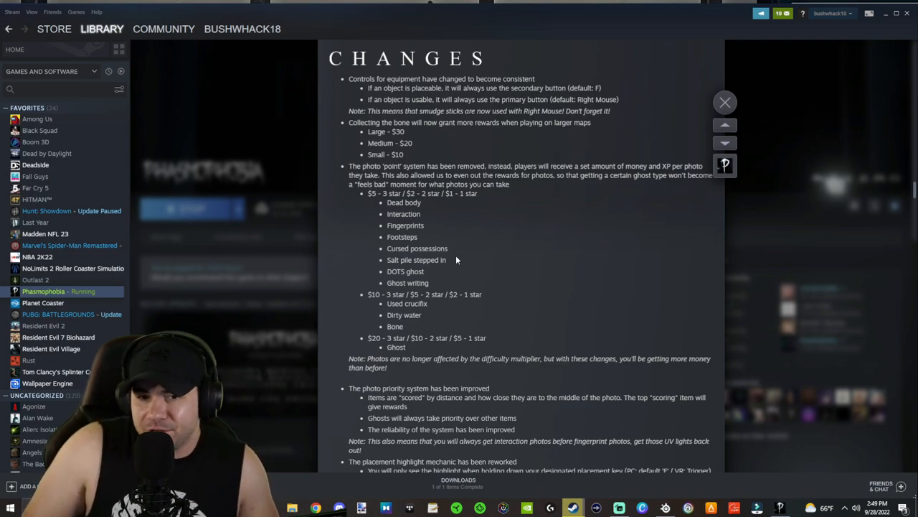
mouse_move(443, 316)
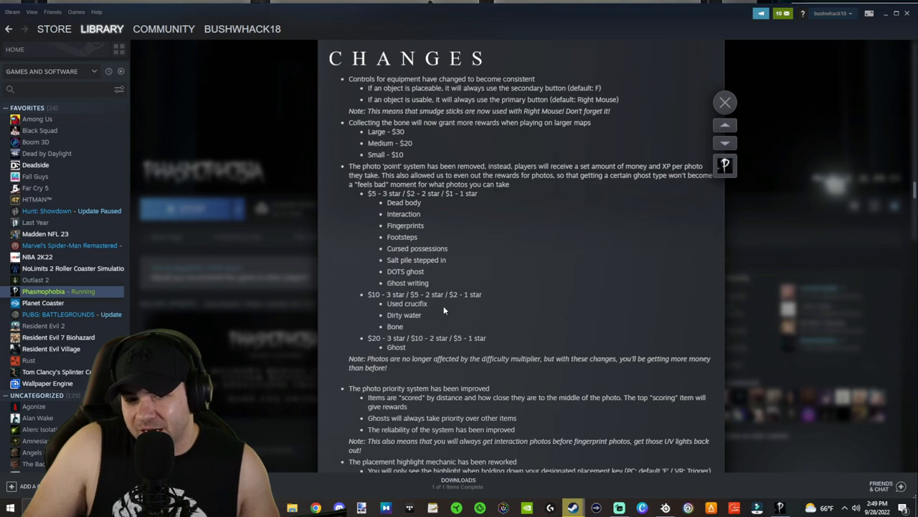
mouse_move(429, 312)
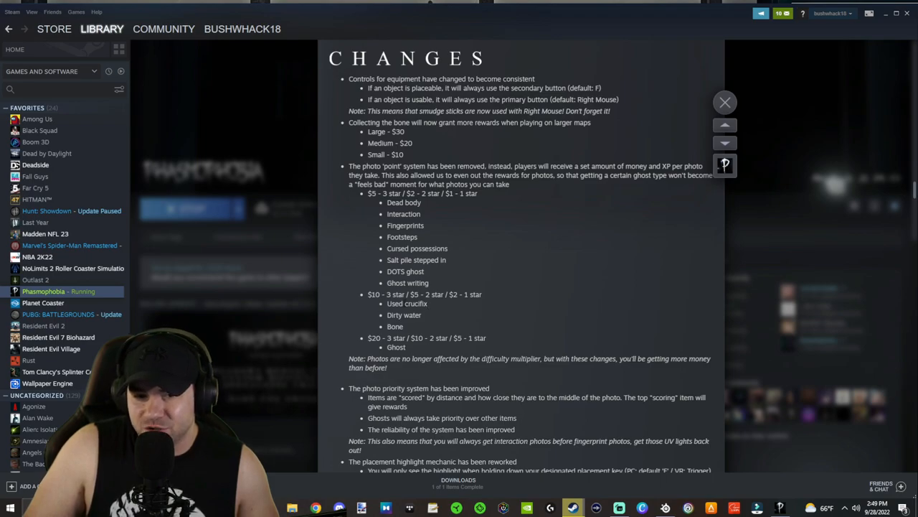
double_click(373, 294)
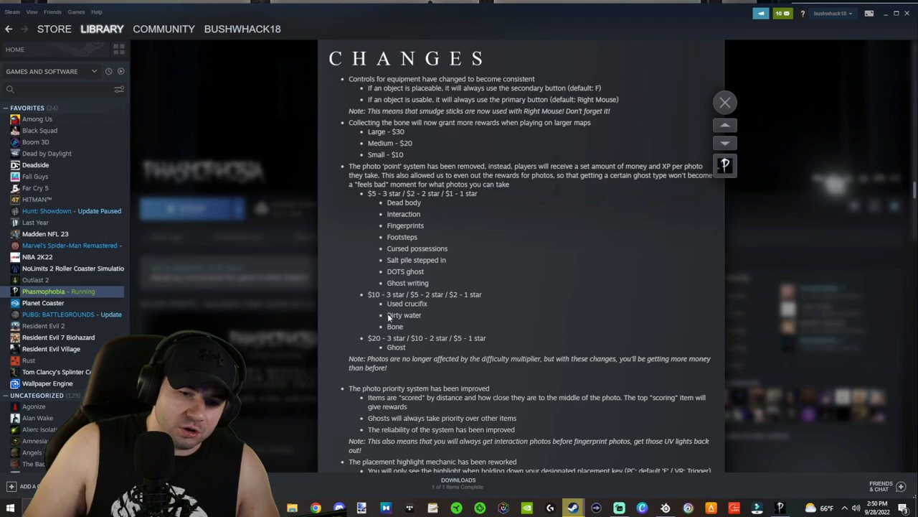
mouse_move(531, 321)
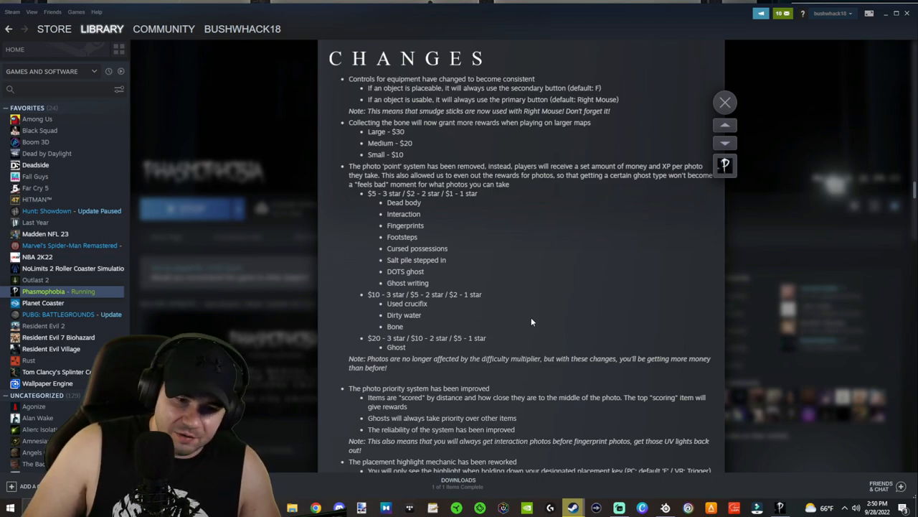